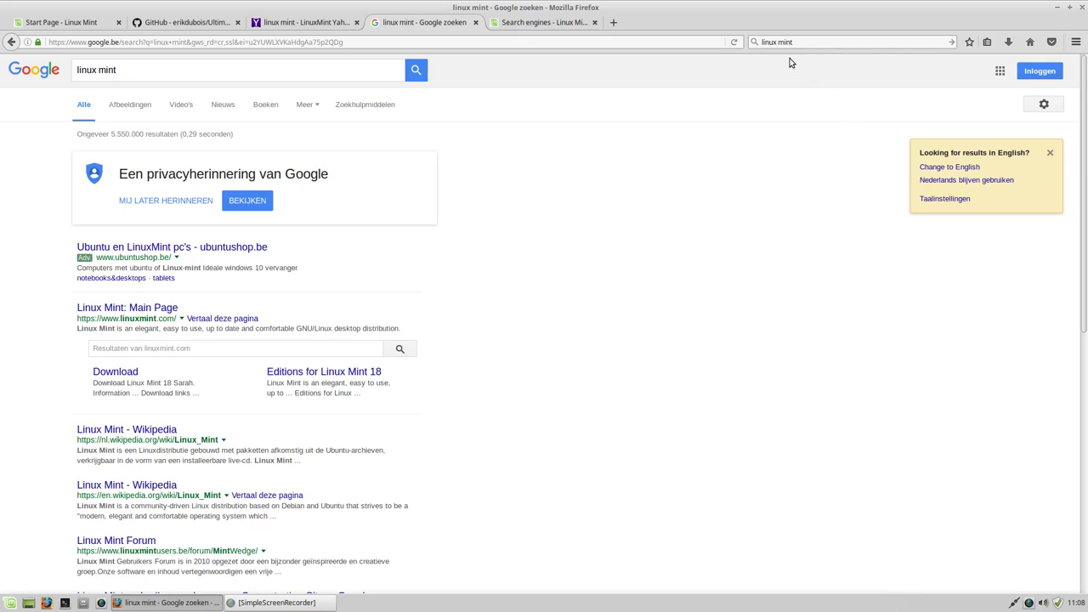
Leave the Google results via the Firefox menu and show the Add-ons Manager's recommended add-ons, scrolled to the end
left_click(850, 41)
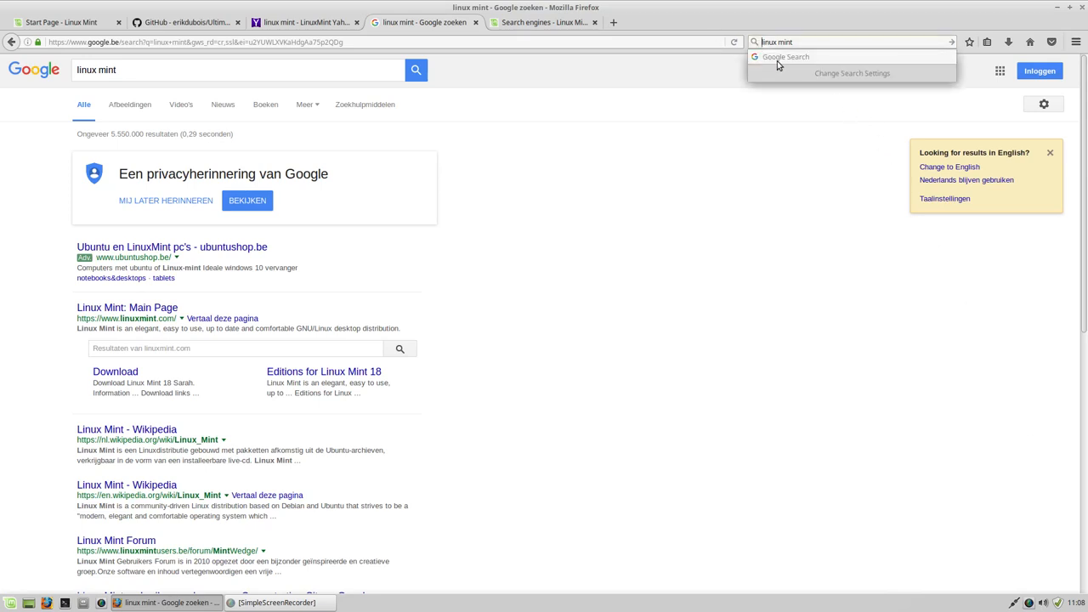
left_click(782, 221)
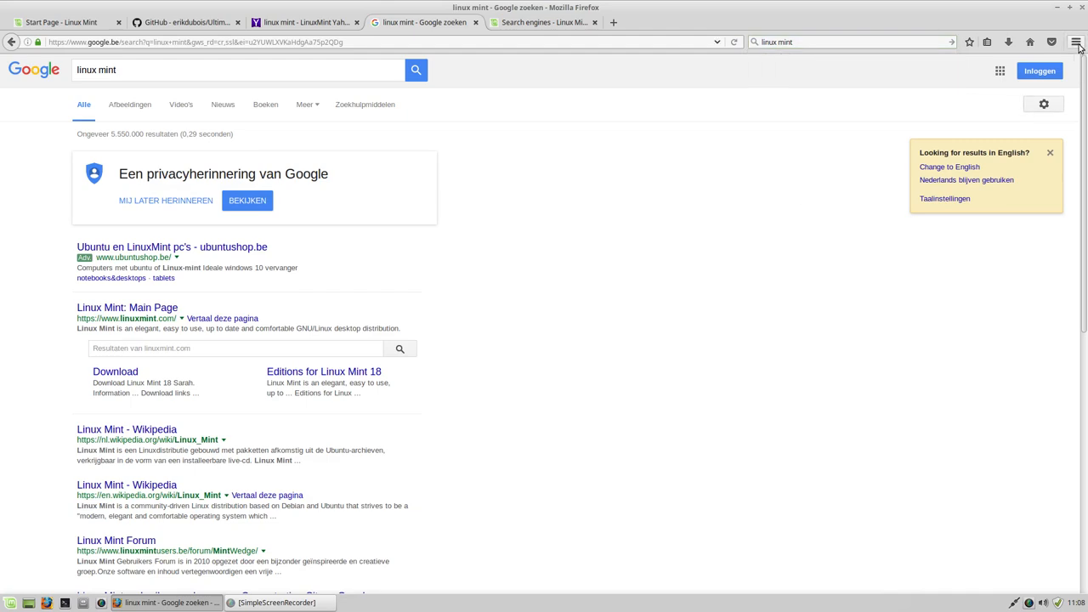
left_click(1076, 41)
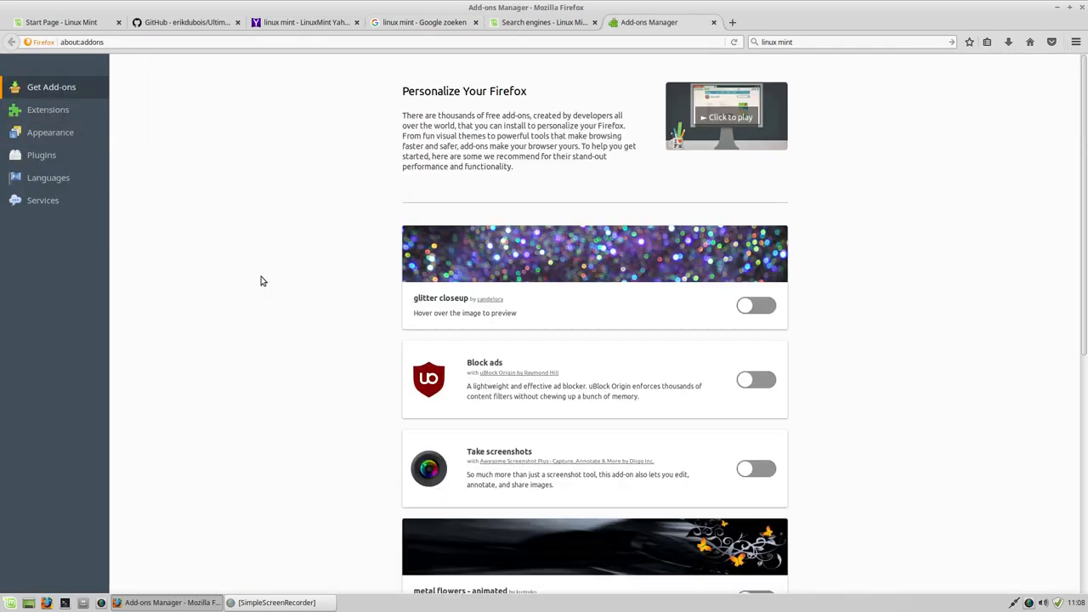
scroll("down", 3)
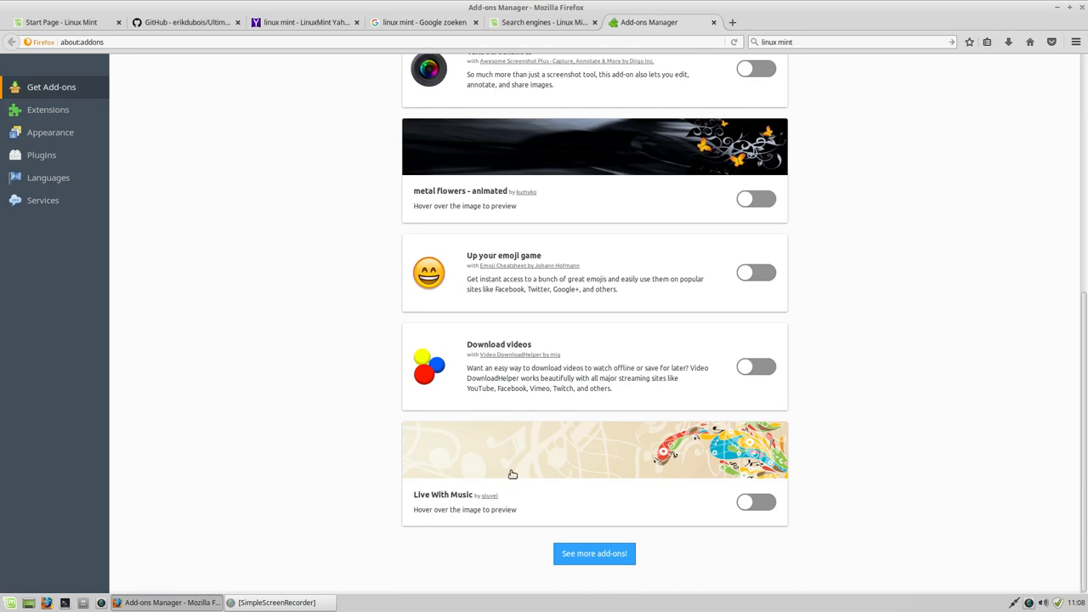
Search the Firefox add-ons website for 'lastpass' and add LastPass Password Manager to Firefox
left_click(595, 554)
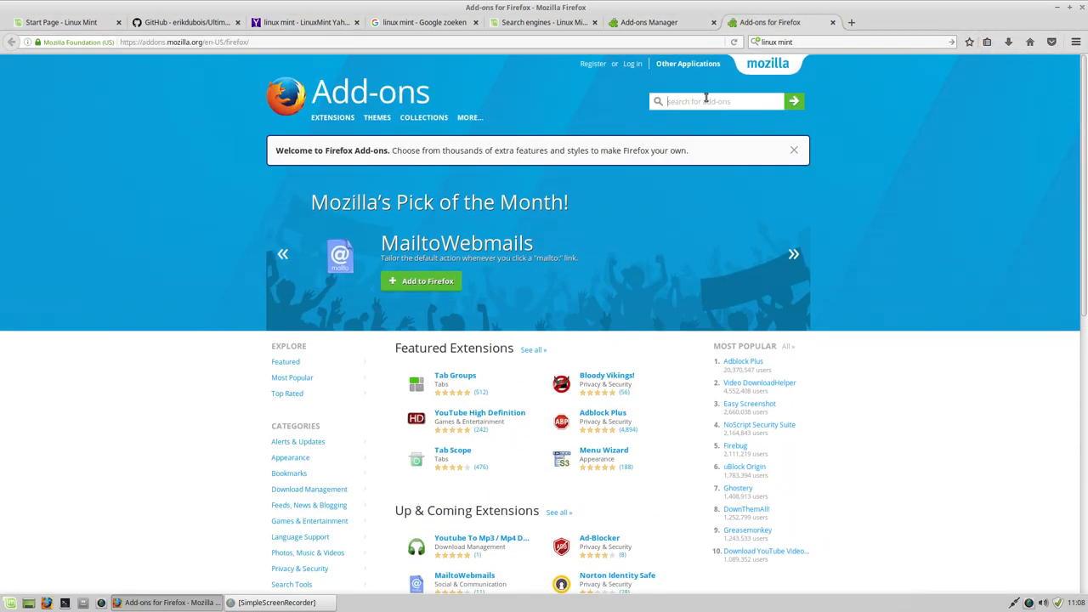
type("lastpass")
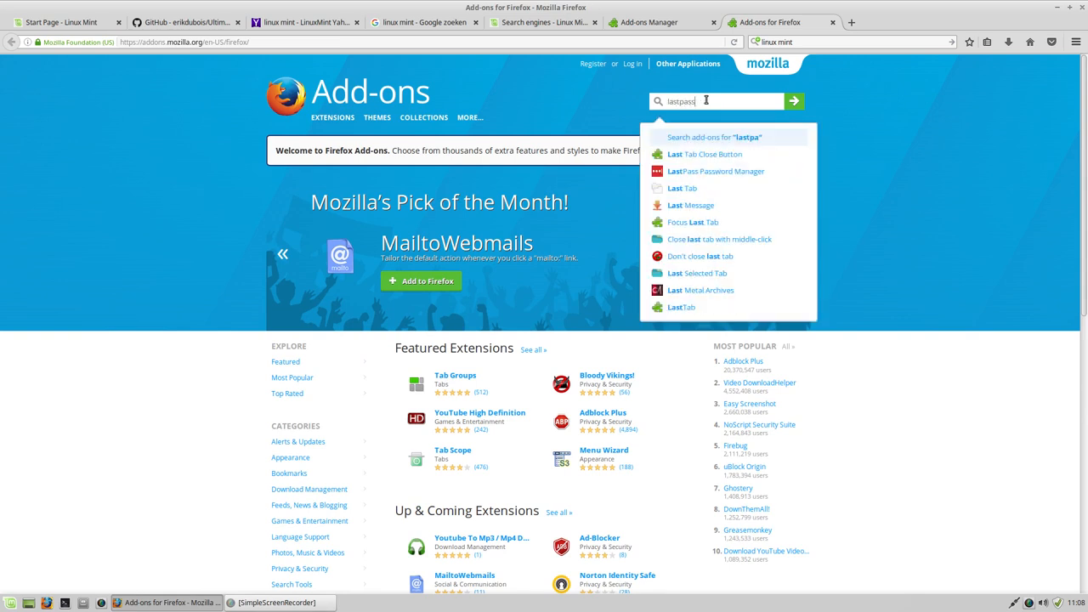
left_click(792, 101)
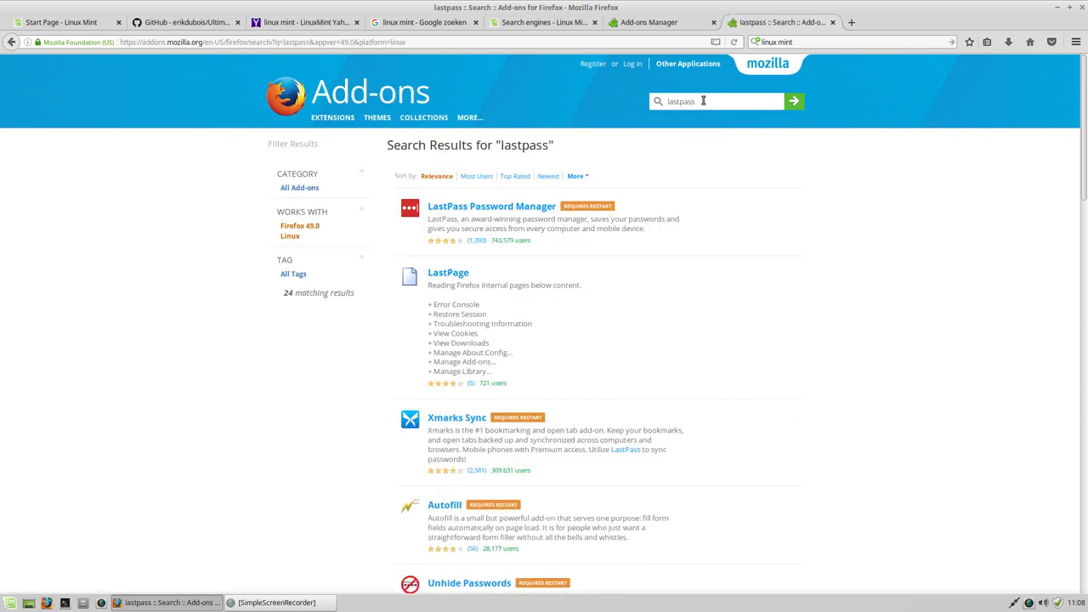
left_click(755, 277)
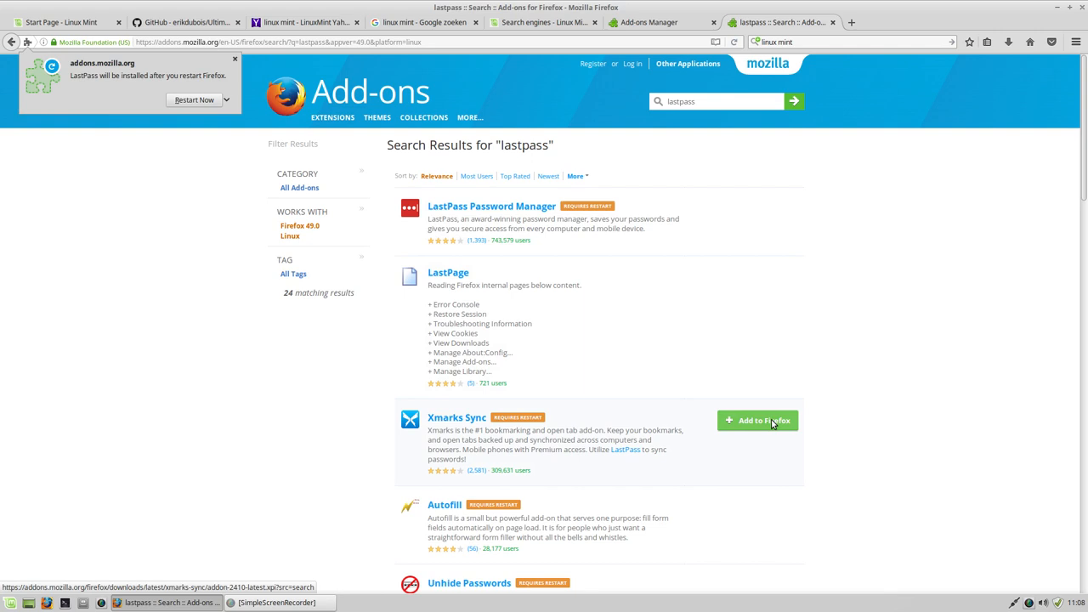
Add Xmarks Sync from the same results and confirm installing the downloaded add-ons
left_click(756, 420)
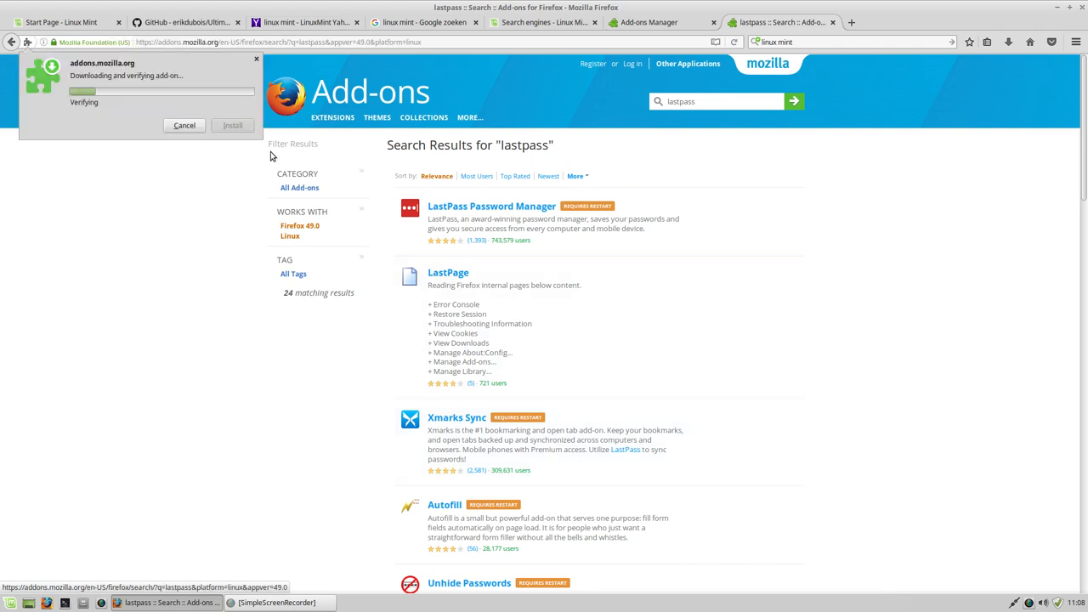
left_click(231, 126)
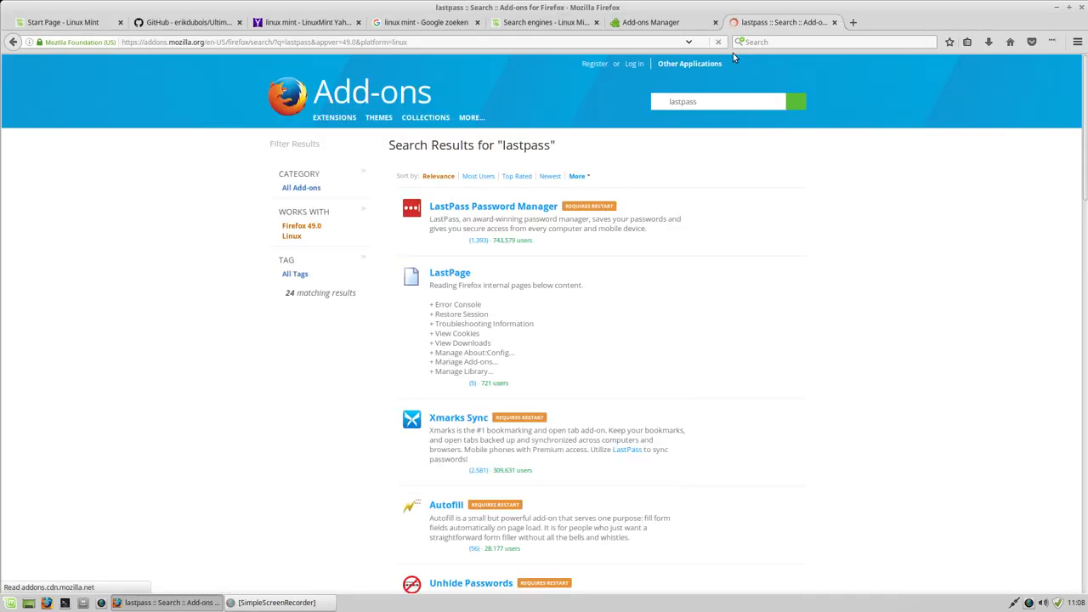
Close the Welcome to LastPass window and bring up the LastPass Master Login dialog from the toolbar icon
left_click(493, 206)
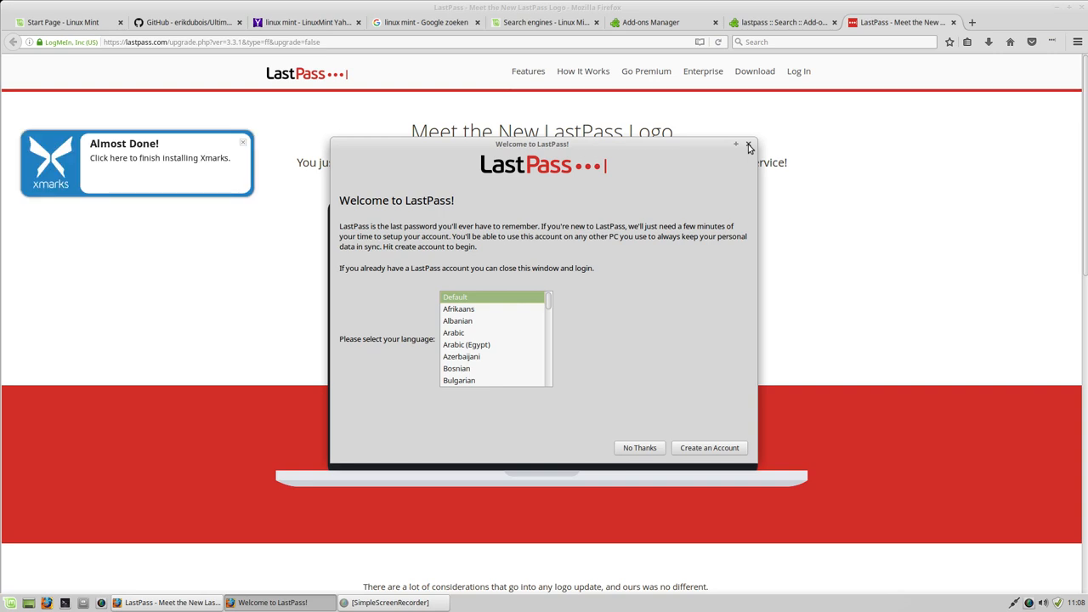
mouse_move(709, 449)
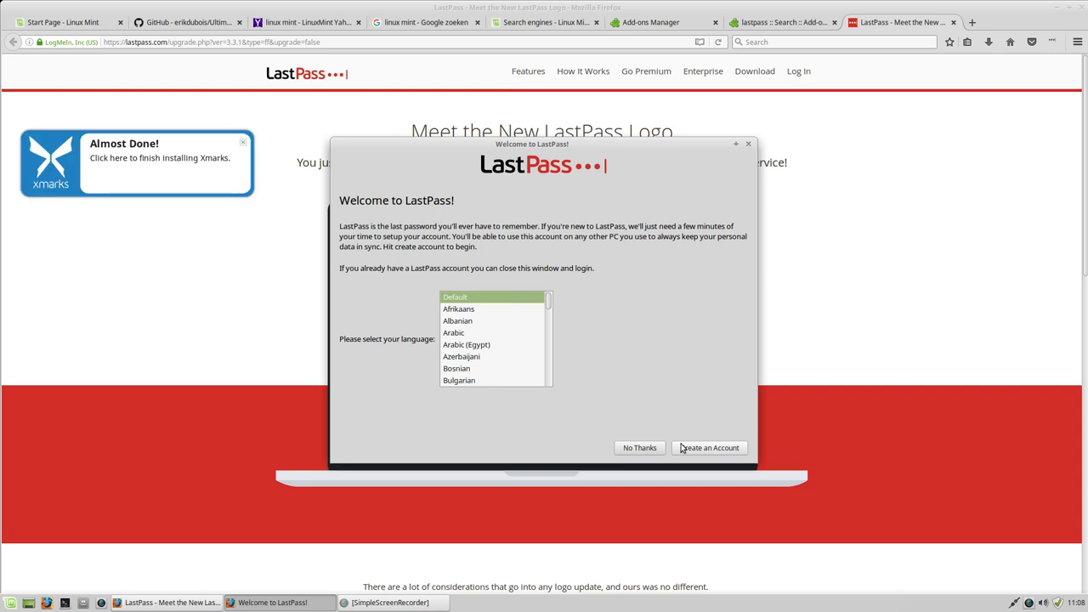
left_click(639, 448)
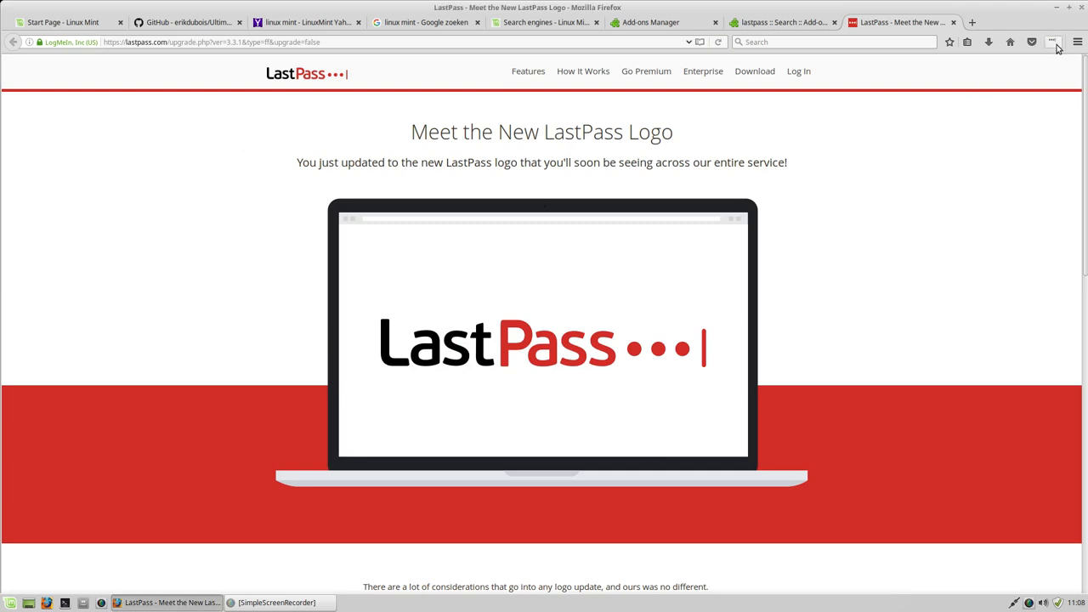
left_click(1052, 41)
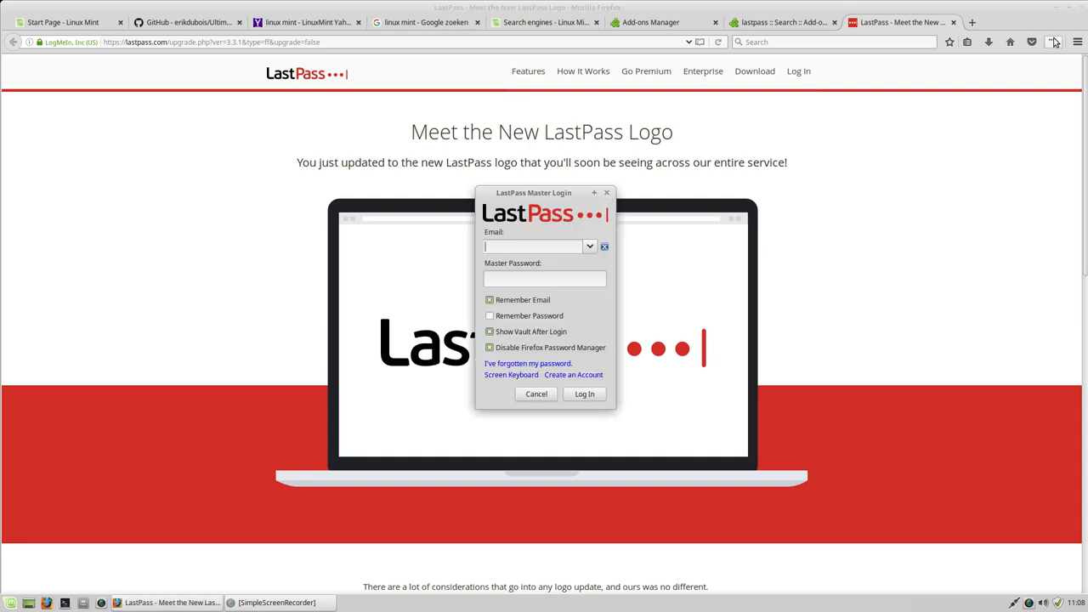